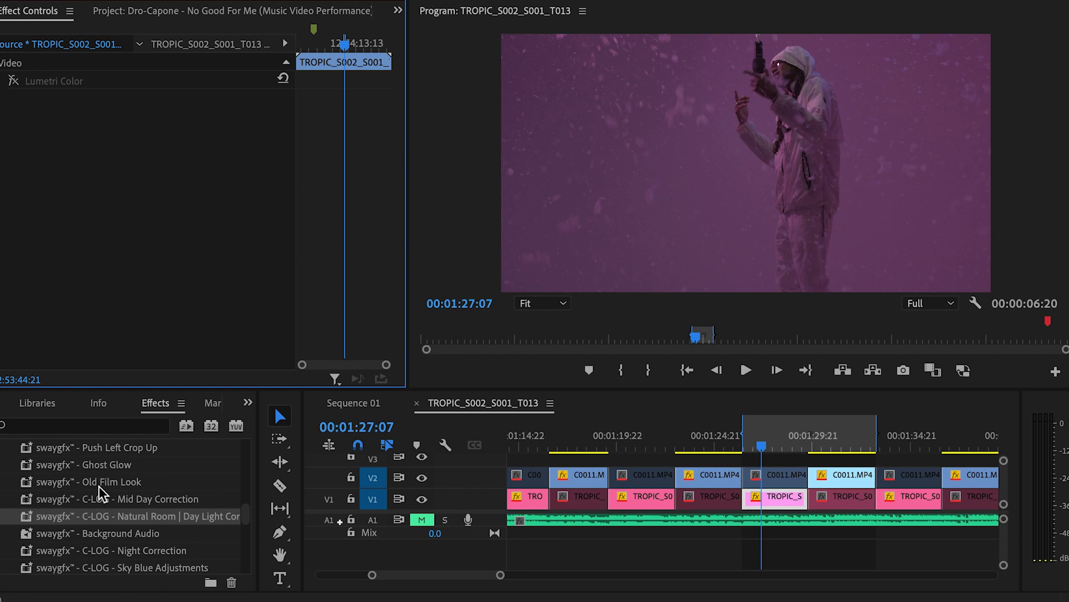
{"action": "mouse_move", "coordinate": [122, 521]}
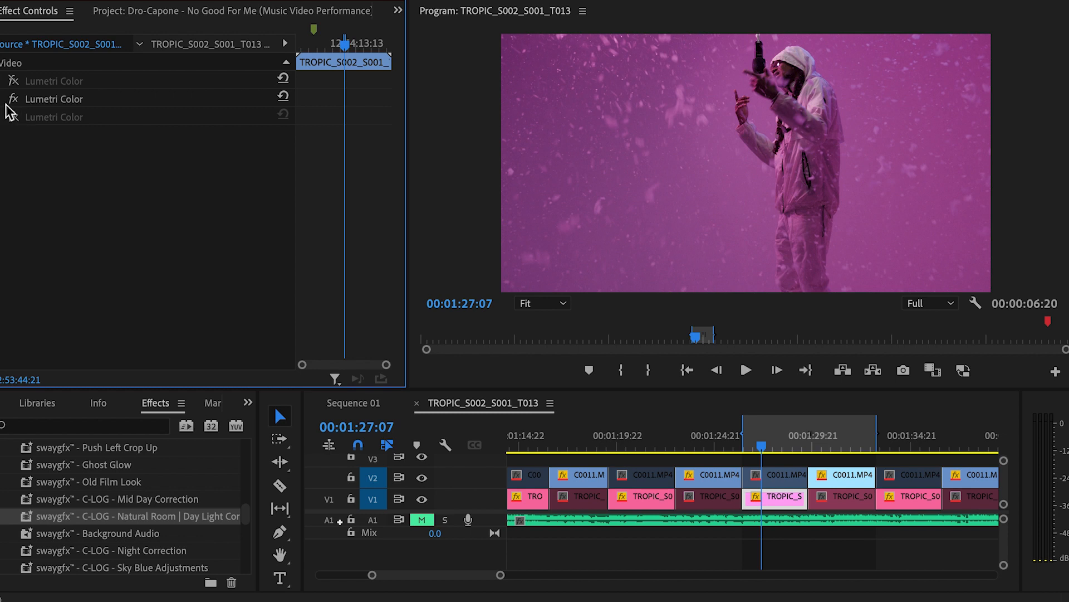
Toggle the stacked C-LOG Natural Room Lumetri Color effect to compare the brighter, pinker grade
{"action": "left_click", "coordinate": [12, 98]}
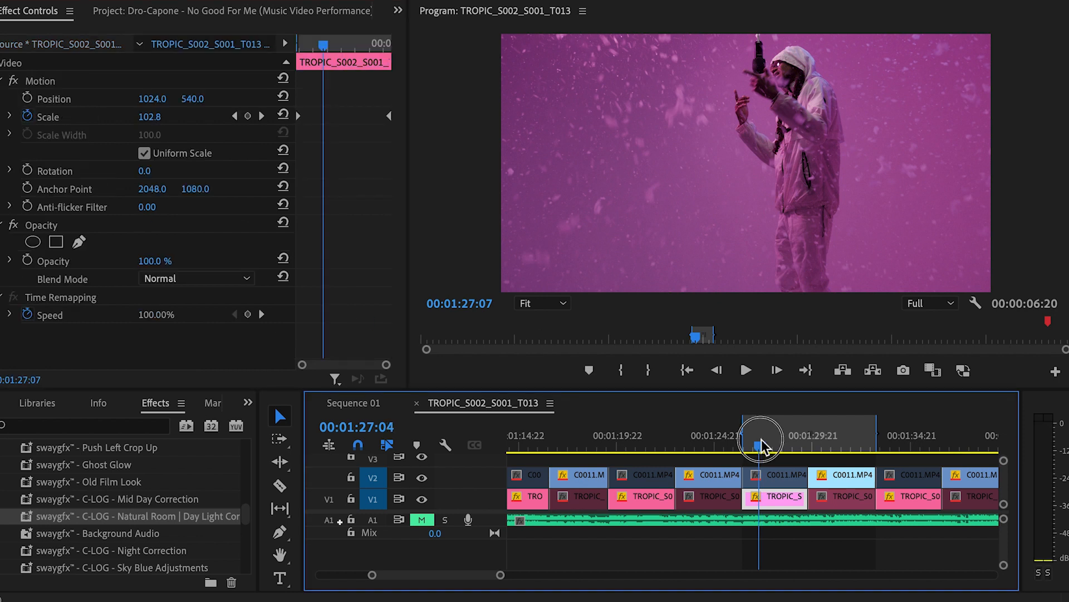
Scrub through the clip and switch the Natural Room Lumetri effect off and on to compare
{"action": "left_click_drag", "start_coordinate": [759, 443], "coordinate": [781, 443]}
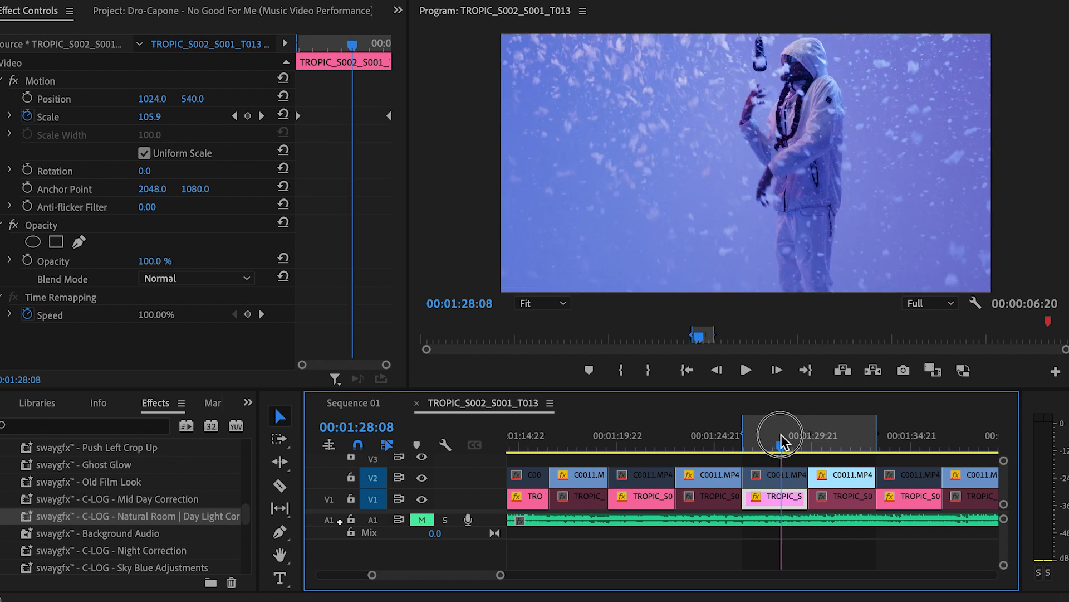
{"action": "left_click_drag", "start_coordinate": [782, 439], "coordinate": [766, 438]}
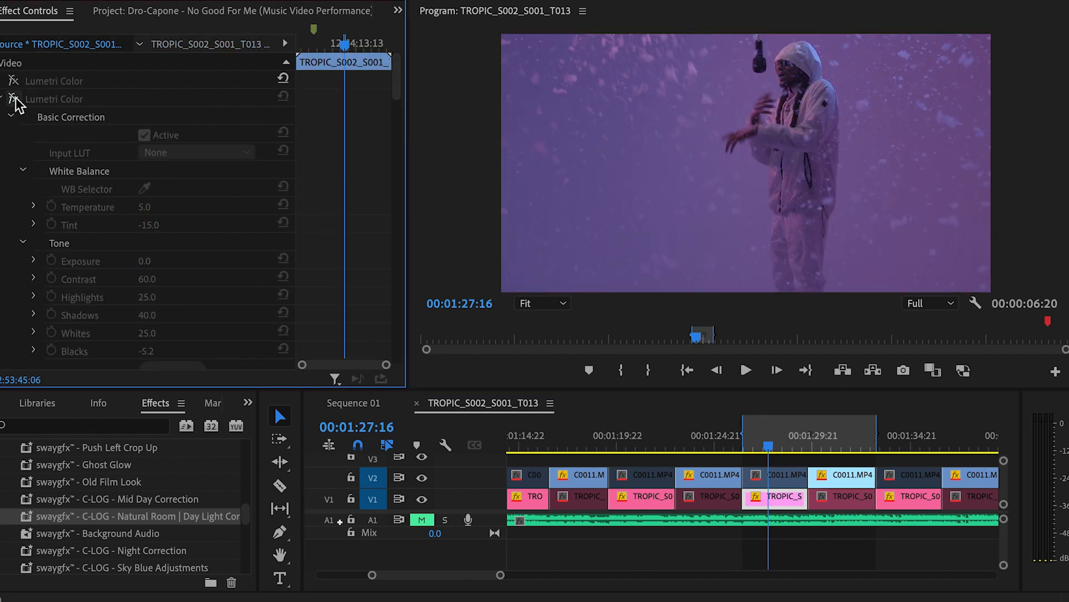
{"action": "mouse_move", "coordinate": [14, 100]}
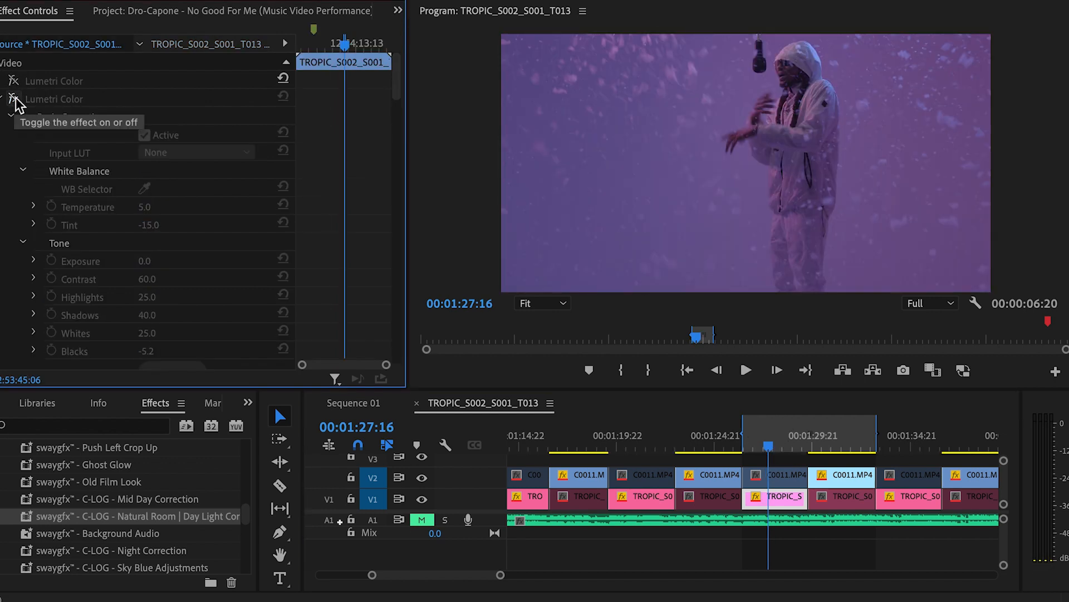
{"action": "left_click", "coordinate": [12, 99]}
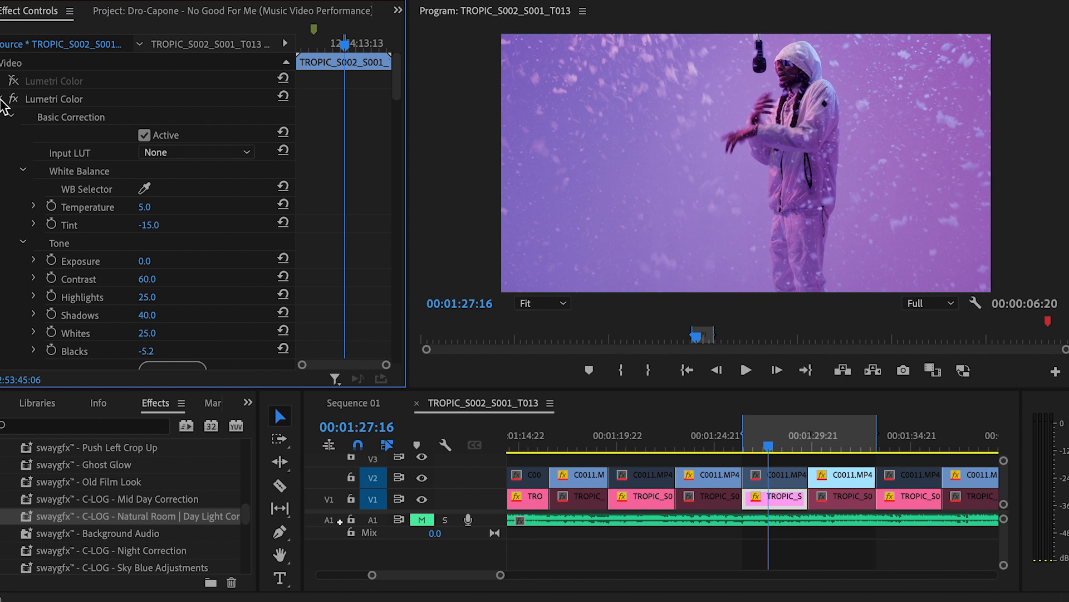
{"action": "left_click", "coordinate": [6, 98]}
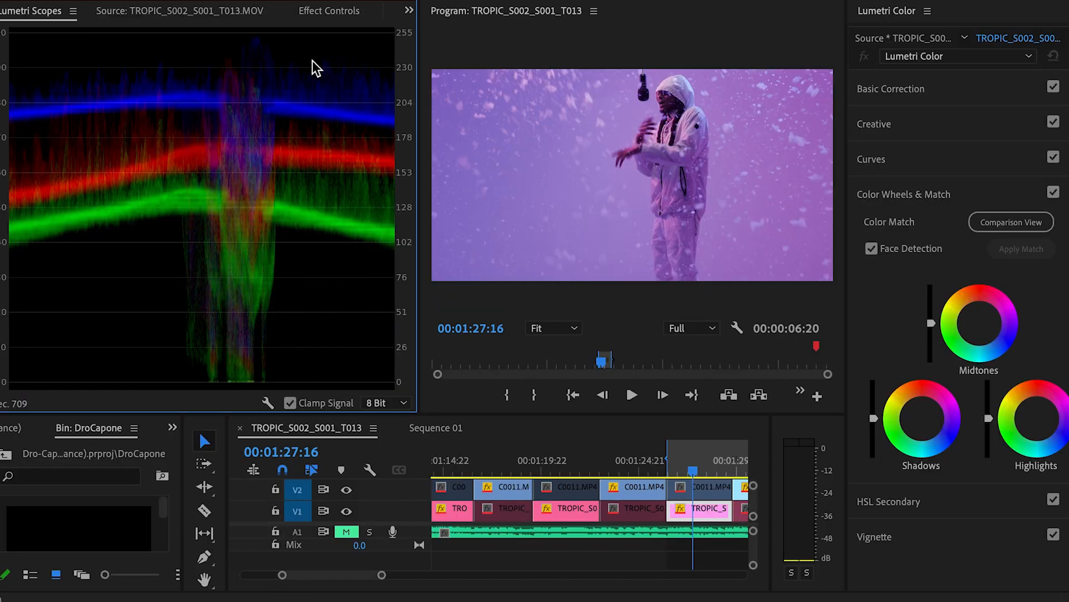
{"action": "mouse_move", "coordinate": [877, 11]}
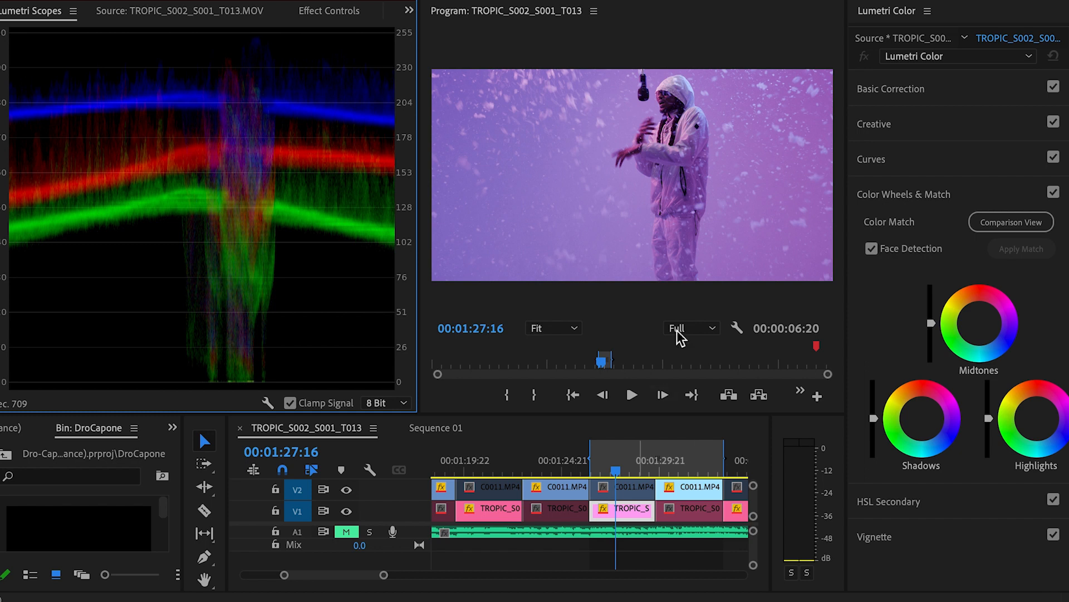
{"action": "mouse_move", "coordinate": [759, 161]}
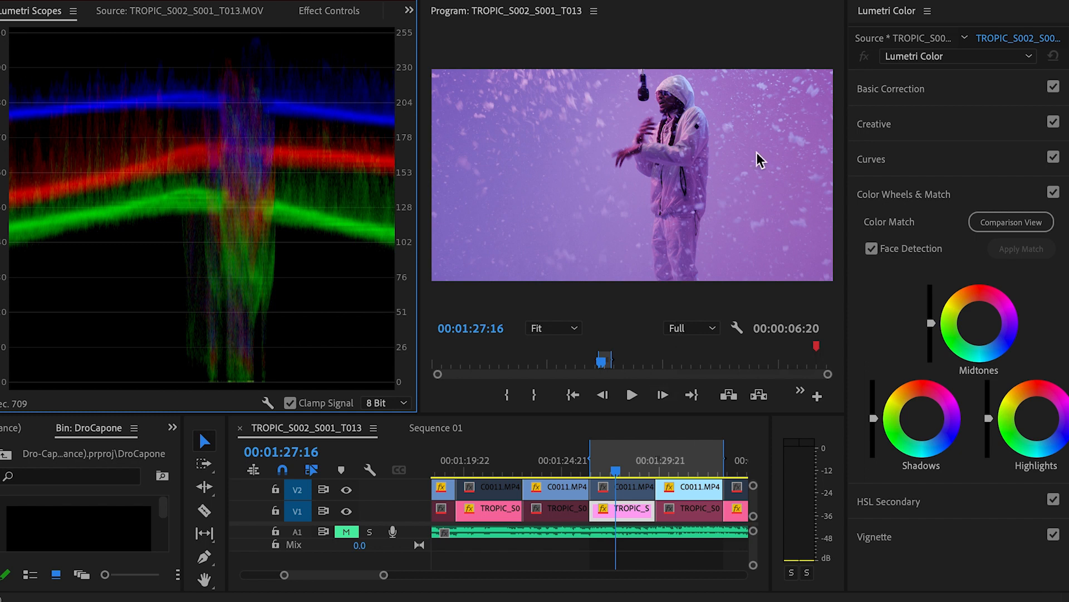
{"action": "mouse_move", "coordinate": [908, 42]}
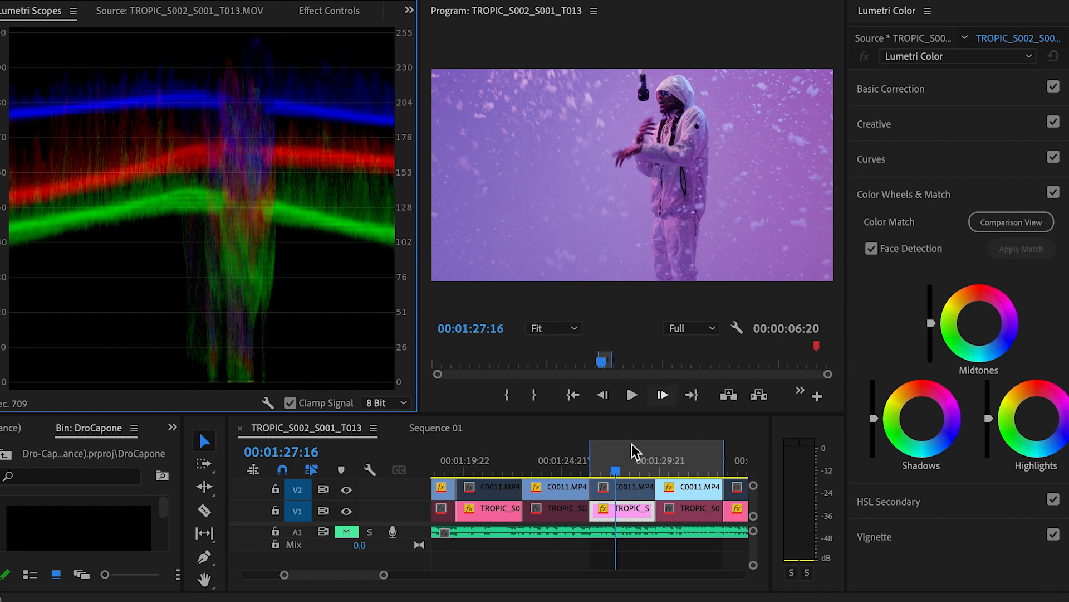
Scroll the Color workspace to bring the Lumetri Color controls into view
{"action": "scroll", "scroll_direction": "right", "scroll_amount": 3}
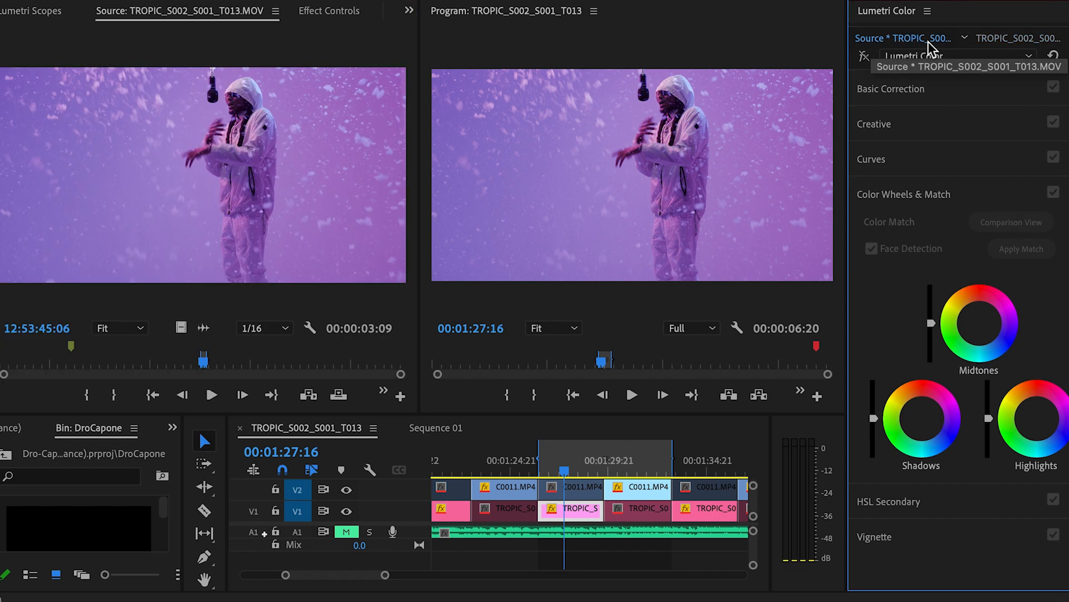
{"action": "mouse_move", "coordinate": [906, 121]}
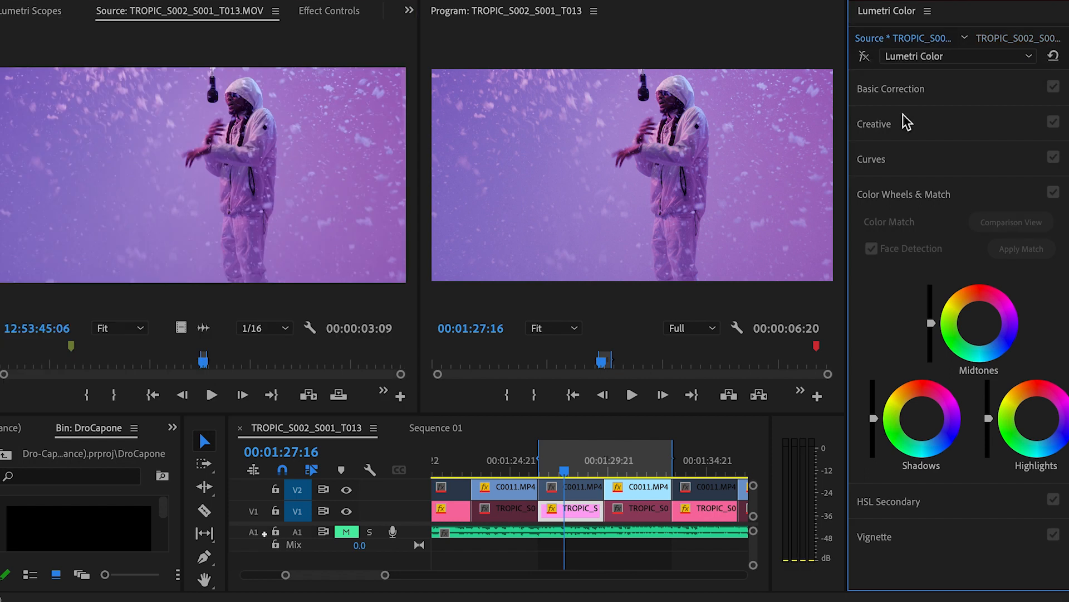
{"action": "mouse_move", "coordinate": [907, 121]}
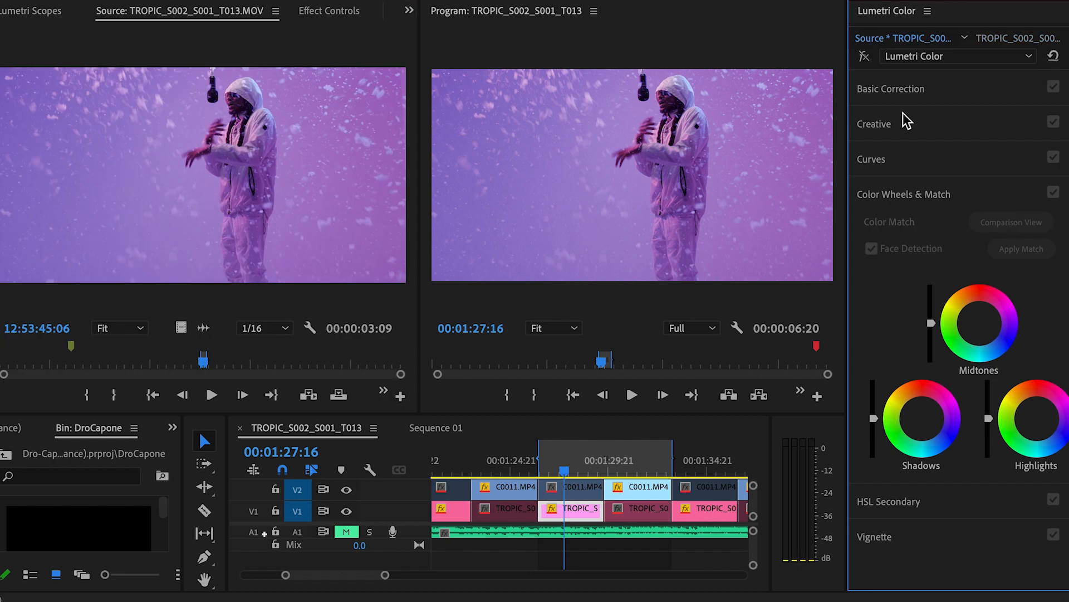
{"action": "mouse_move", "coordinate": [906, 90]}
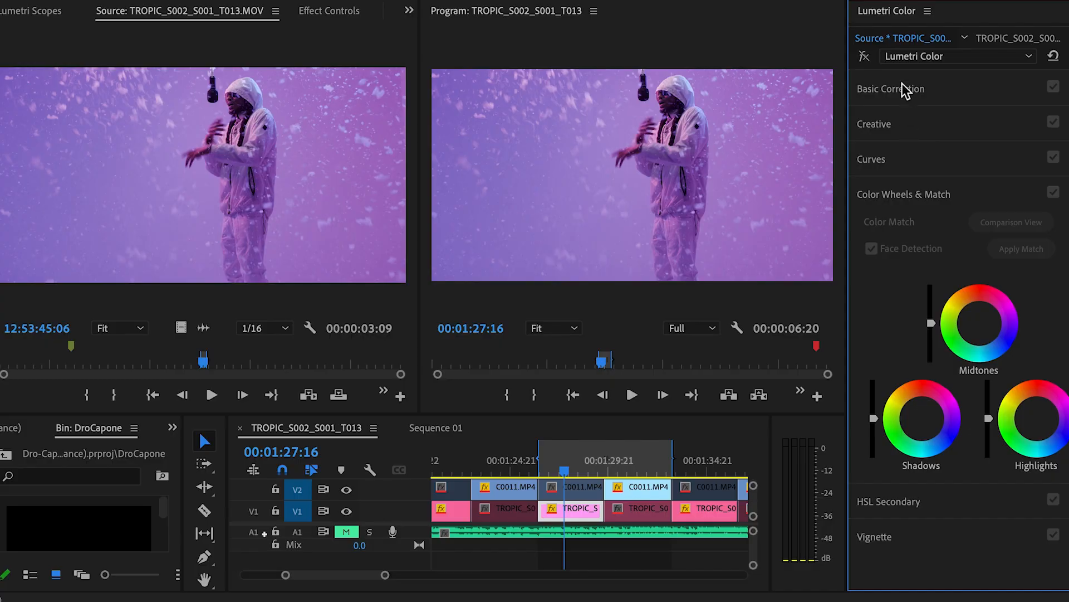
Expand the Creative section and apply the No Service Cine look to the source clip
{"action": "left_click", "coordinate": [957, 56]}
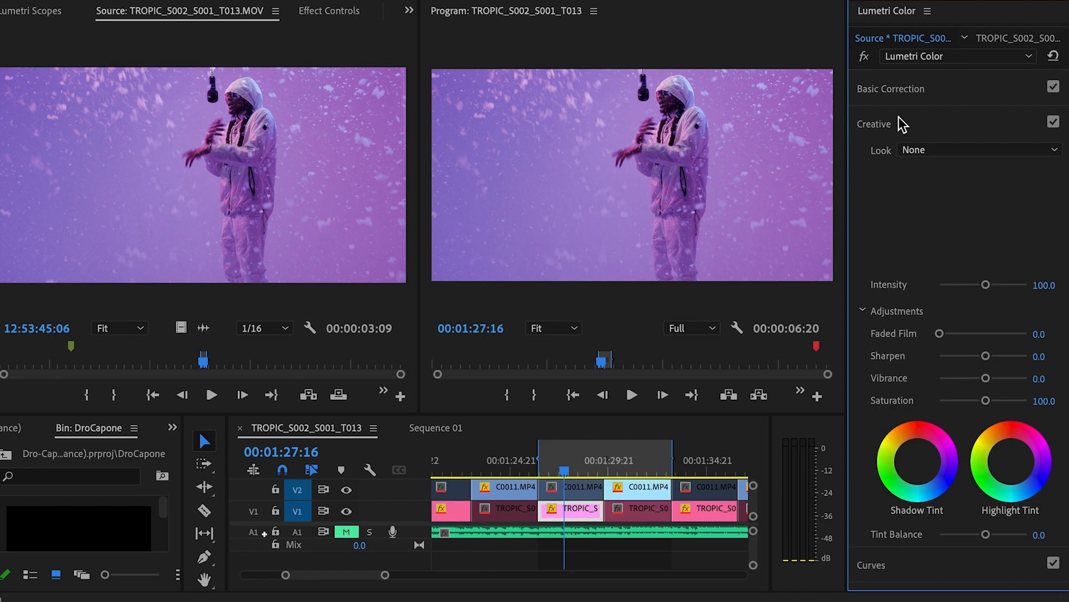
{"action": "left_click", "coordinate": [980, 150]}
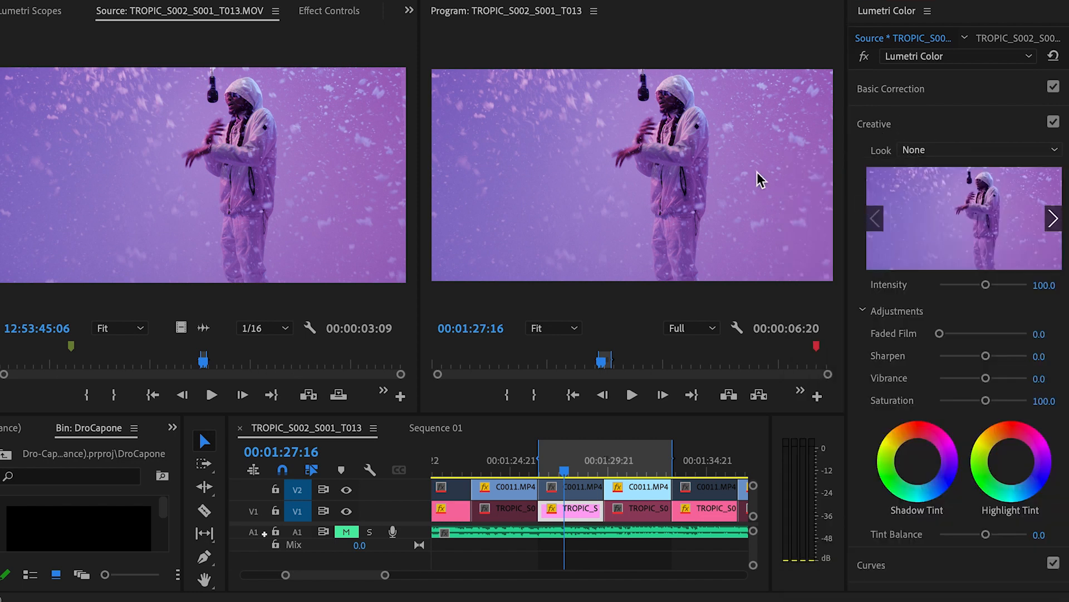
{"action": "left_click", "coordinate": [979, 149]}
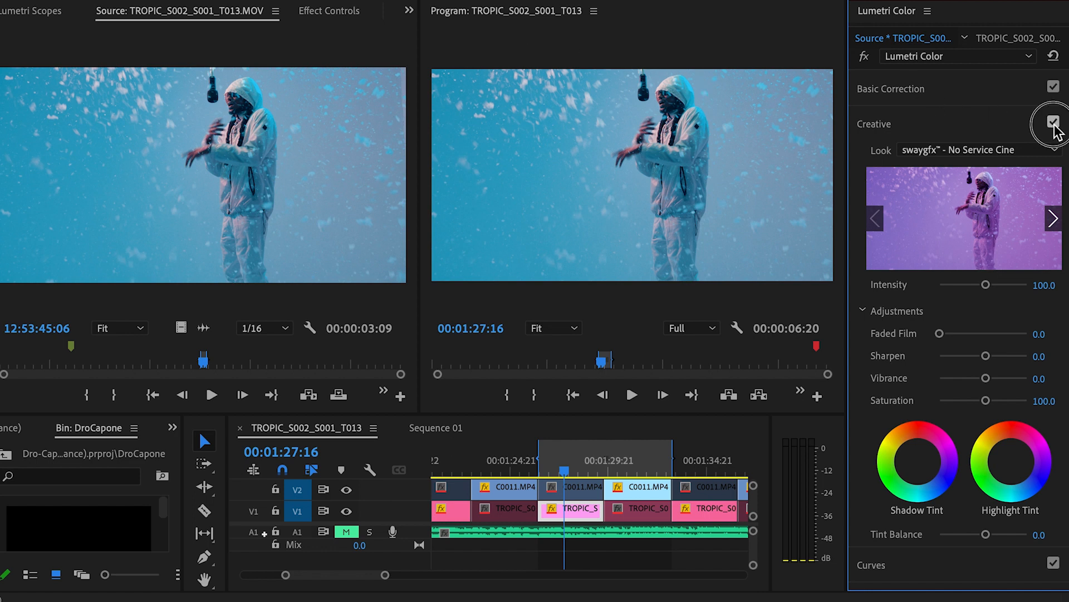
Toggle the No Service Cine Creative look on and off repeatedly, leaving it disabled
{"action": "left_click", "coordinate": [1054, 124]}
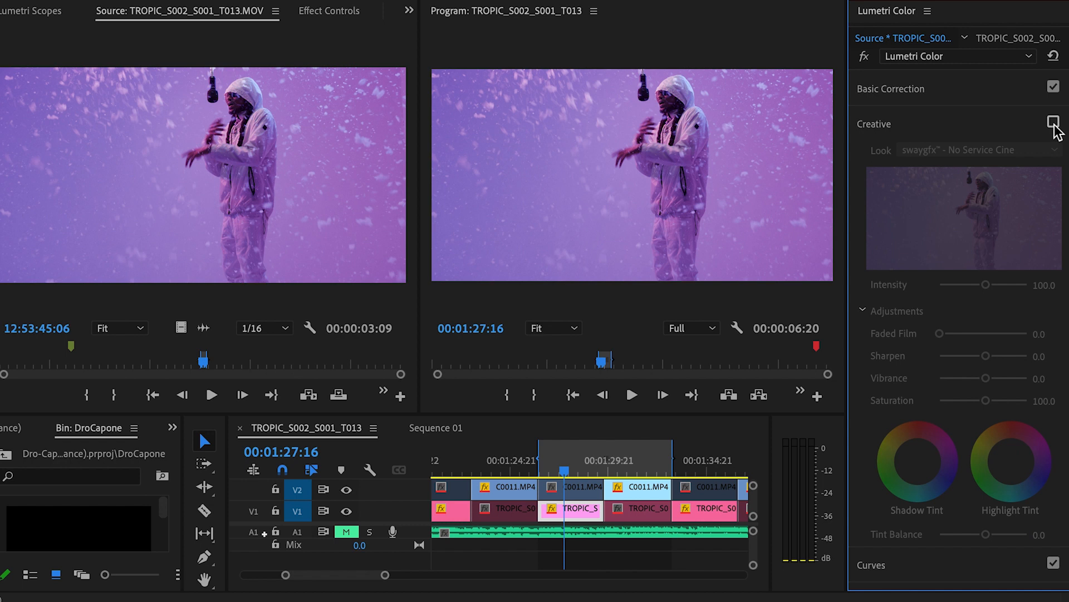
{"action": "left_click", "coordinate": [1053, 124]}
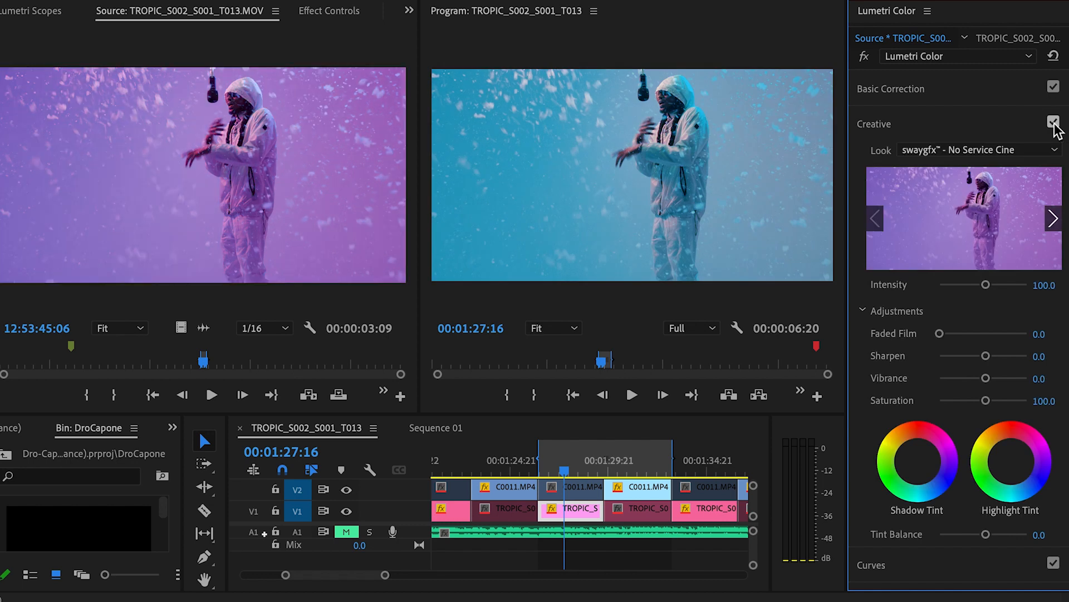
{"action": "left_click", "coordinate": [1054, 124]}
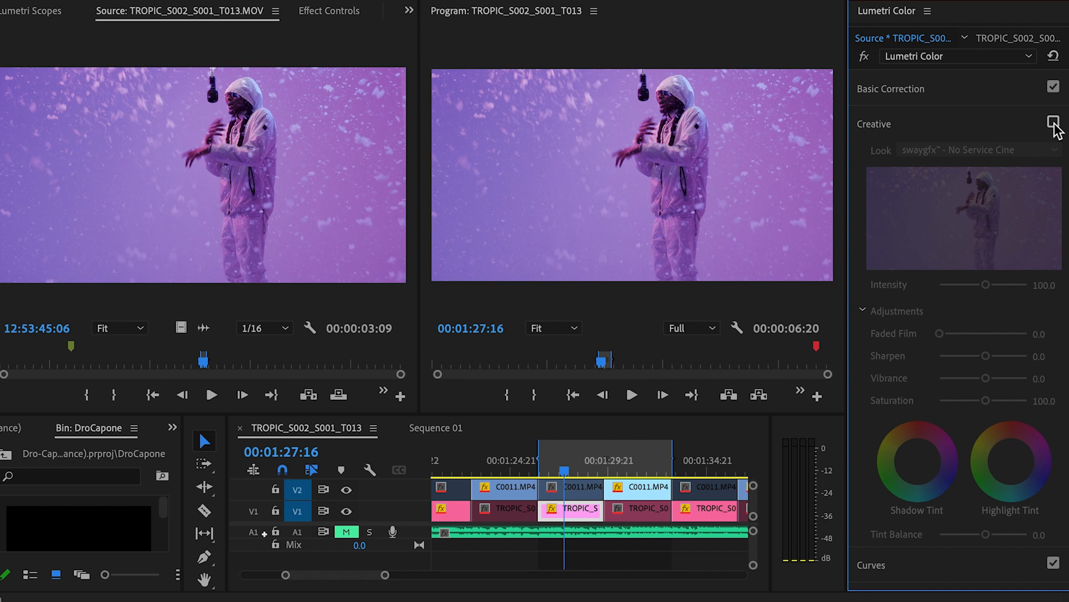
{"action": "left_click", "coordinate": [1052, 121]}
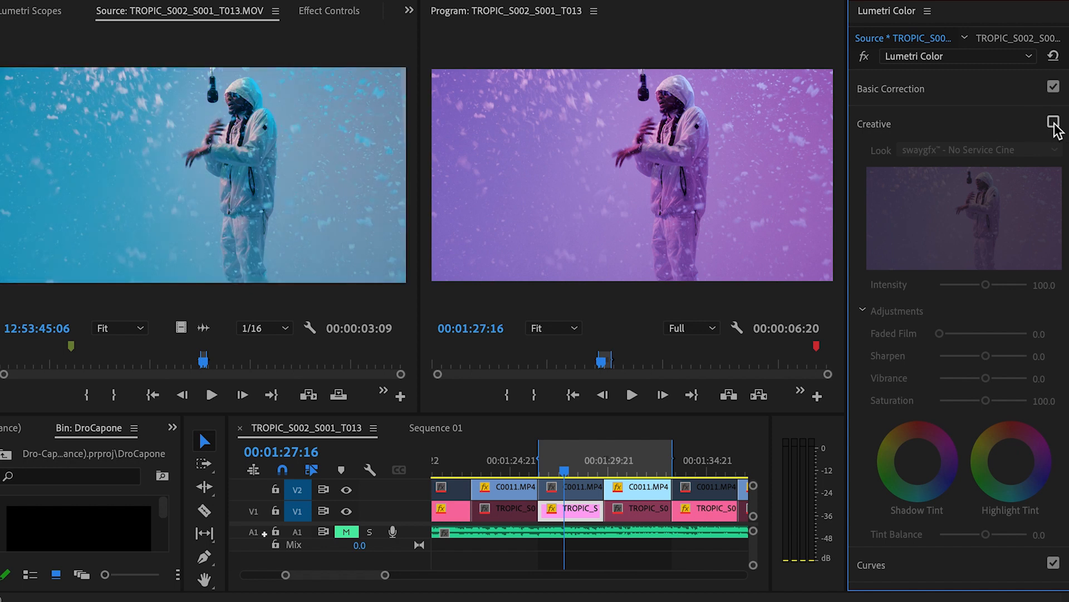
{"action": "left_click", "coordinate": [1054, 122]}
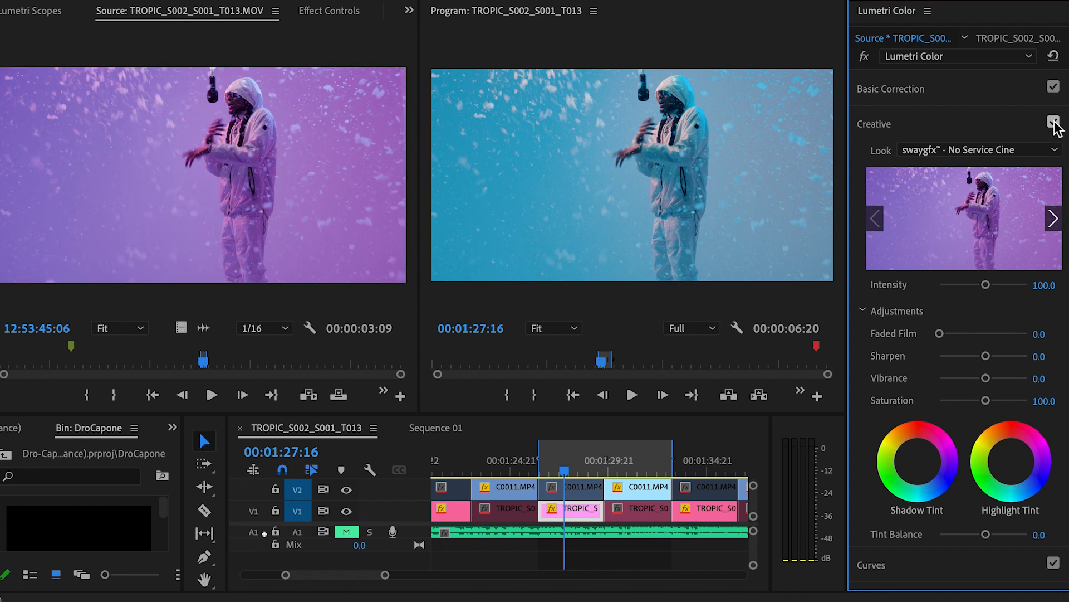
{"action": "left_click", "coordinate": [1053, 124]}
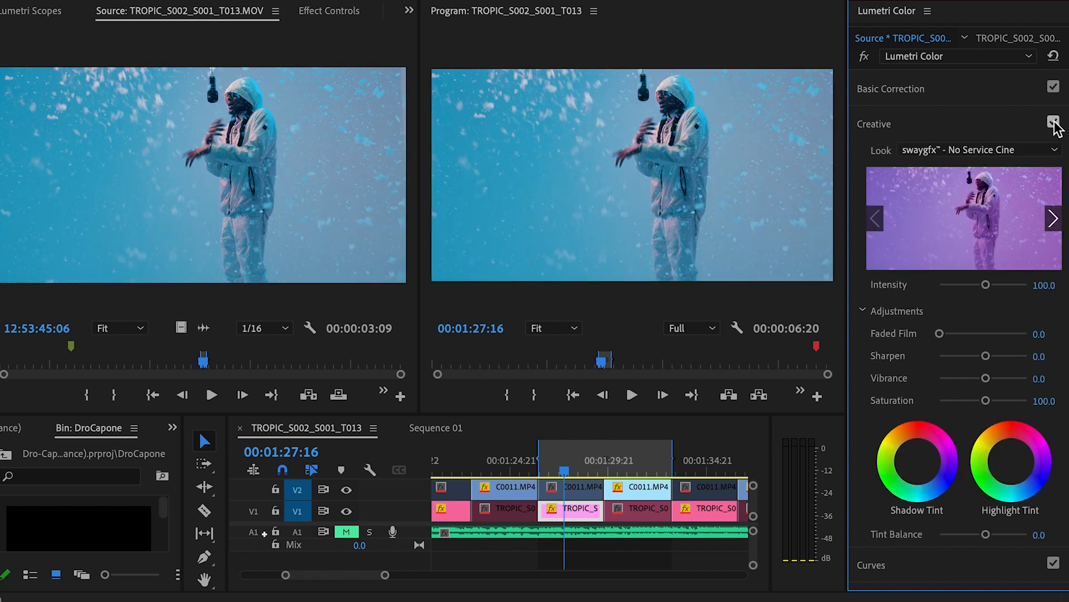
{"action": "left_click", "coordinate": [1054, 123]}
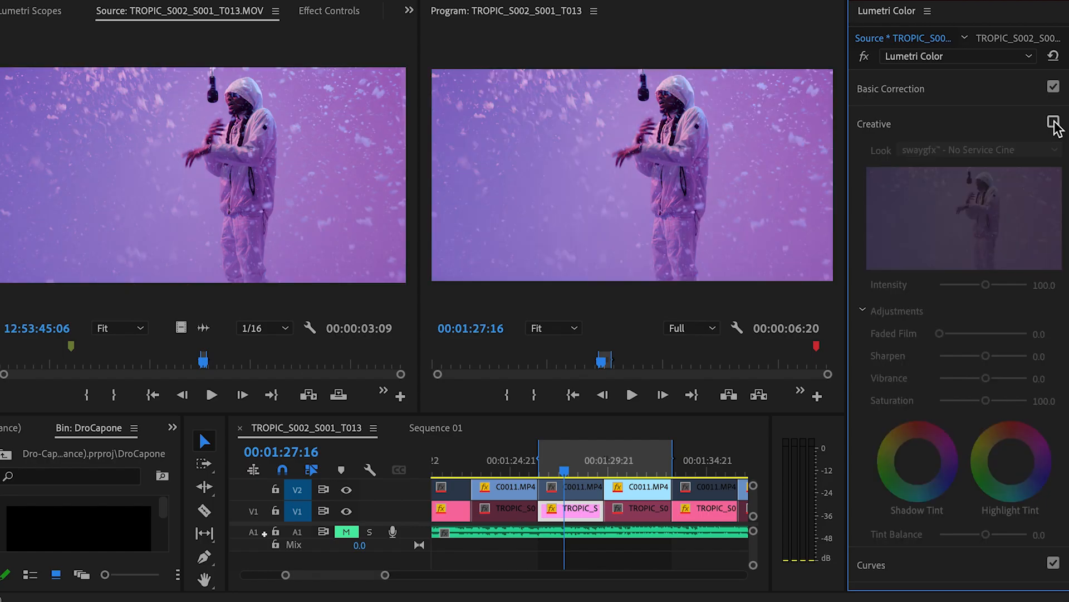
{"action": "left_click", "coordinate": [1054, 124]}
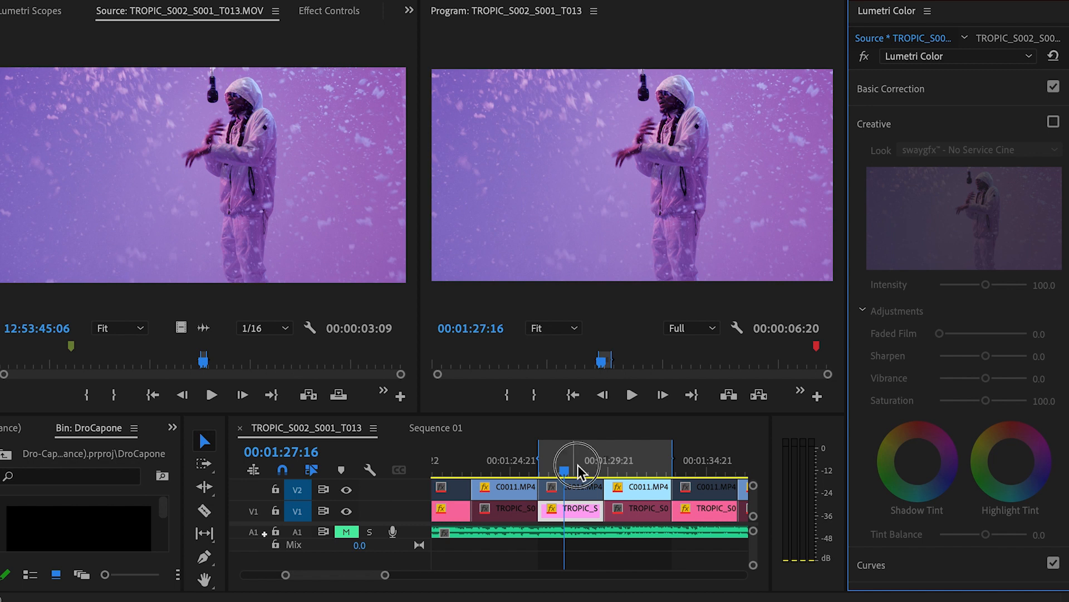
{"action": "mouse_move", "coordinate": [581, 469]}
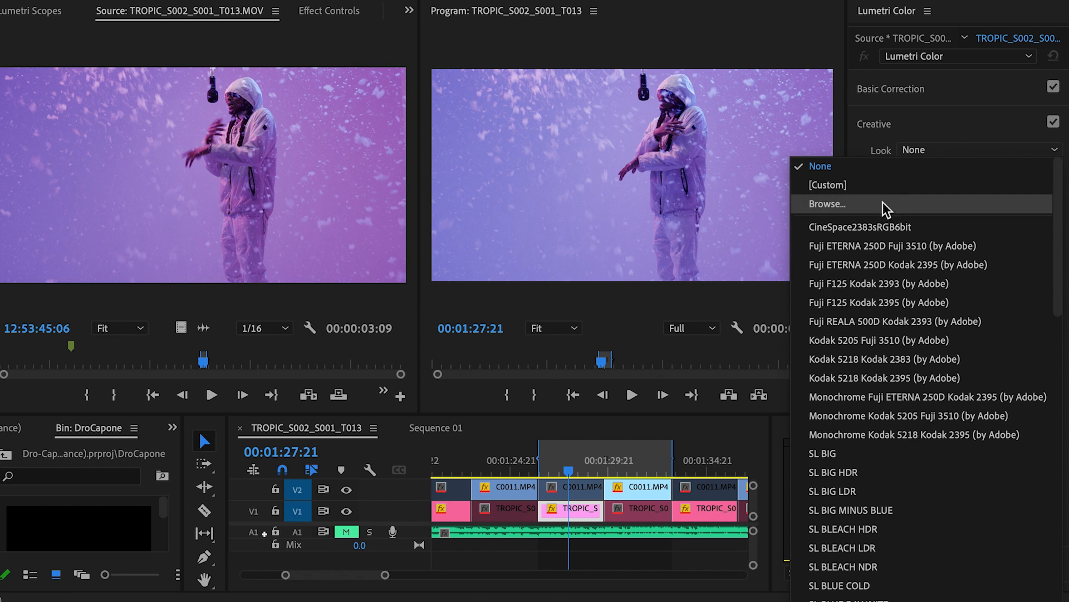
Choose Browse… in the Creative Look dropdown to load the swaygfx No Service Cine LUT
{"action": "left_click", "coordinate": [820, 166]}
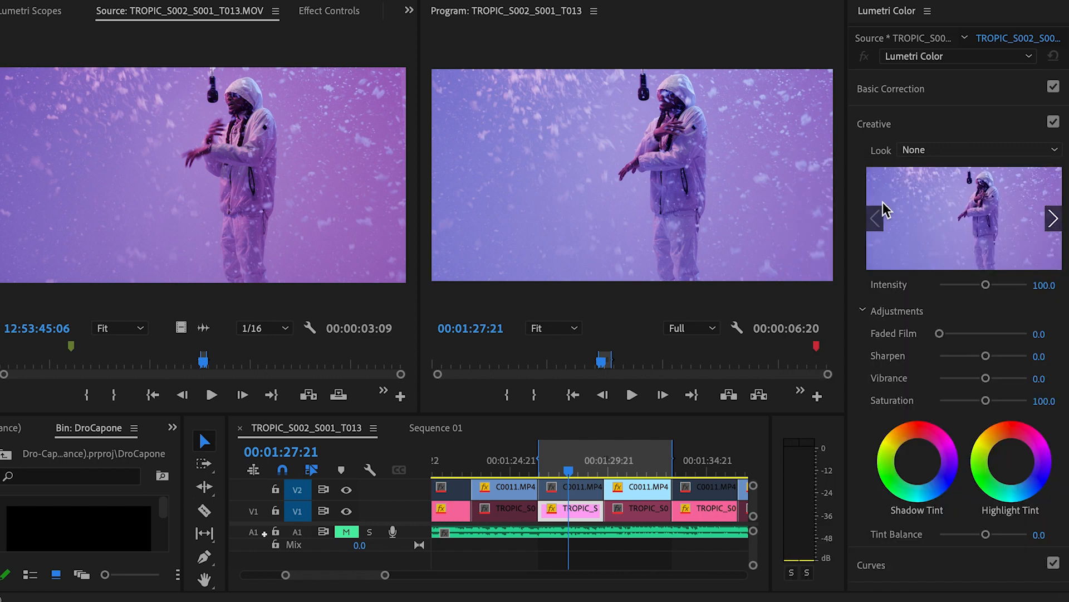
{"action": "mouse_move", "coordinate": [732, 134]}
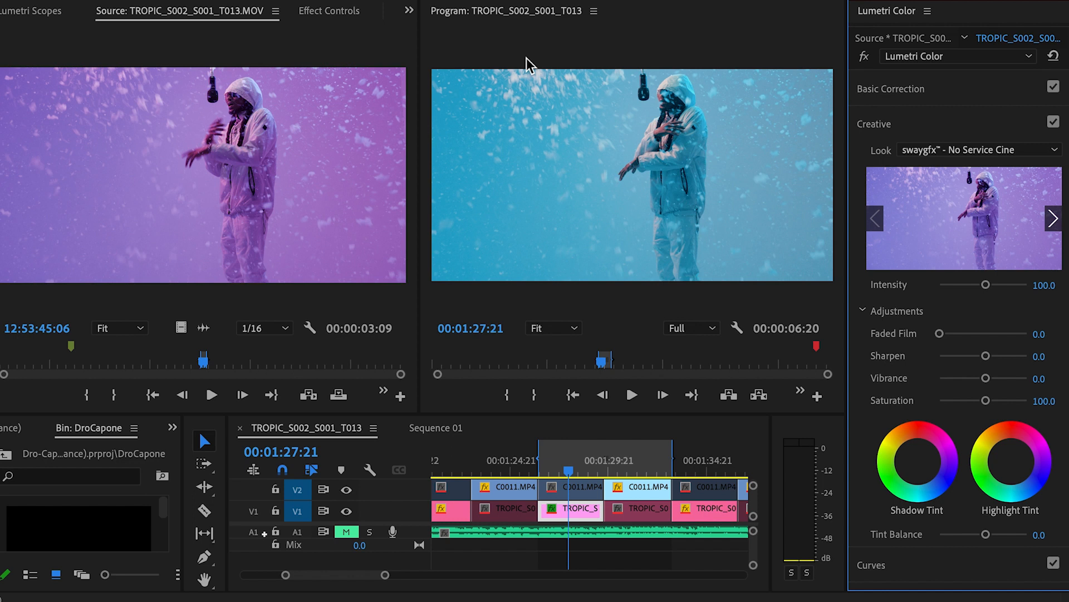
{"action": "mouse_move", "coordinate": [474, 332]}
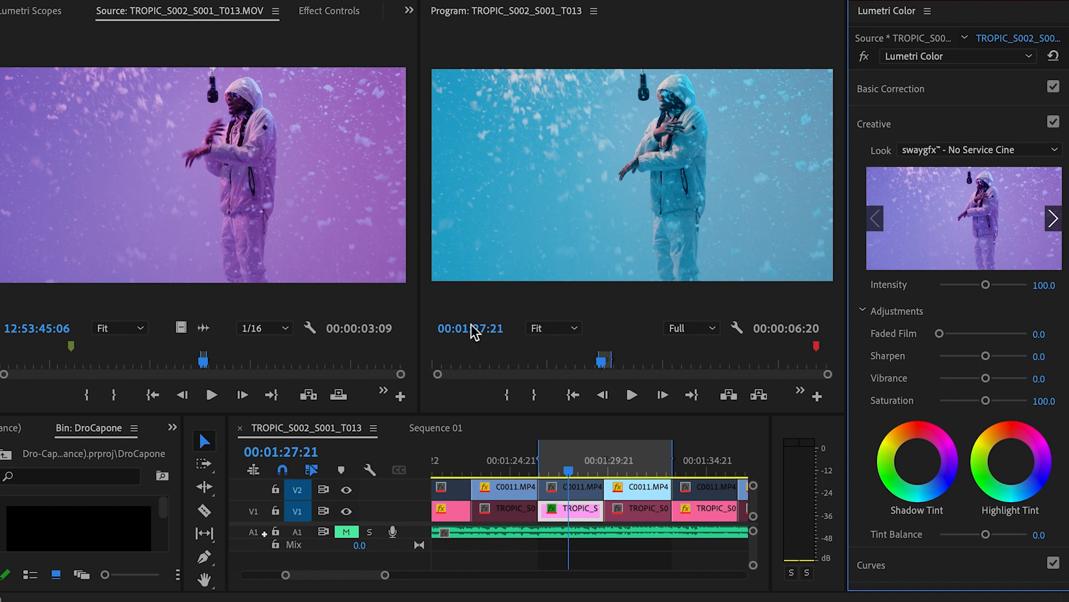
{"action": "mouse_move", "coordinate": [578, 470]}
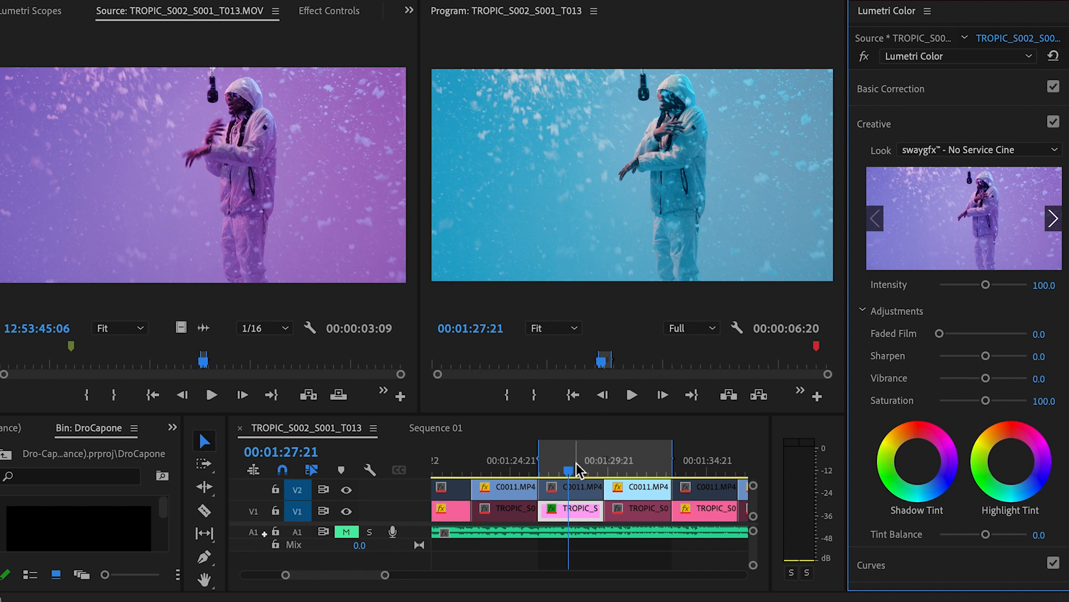
{"action": "mouse_move", "coordinate": [579, 469]}
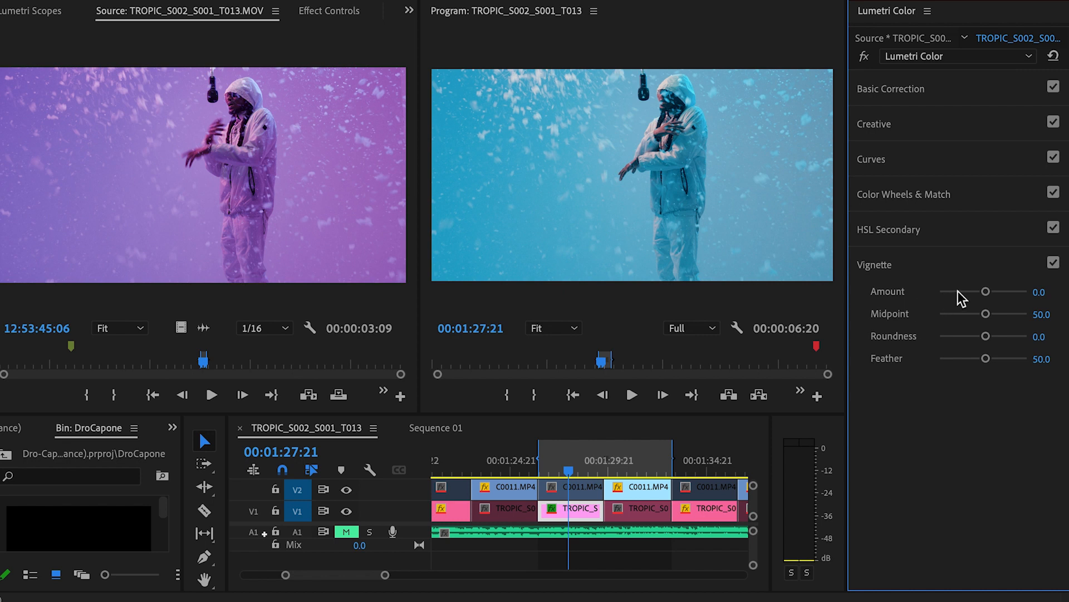
Set the vignette Amount to about -2.1, Midpoint 68 and Roundness about -70.9
{"action": "left_click_drag", "start_coordinate": [988, 292], "coordinate": [955, 291]}
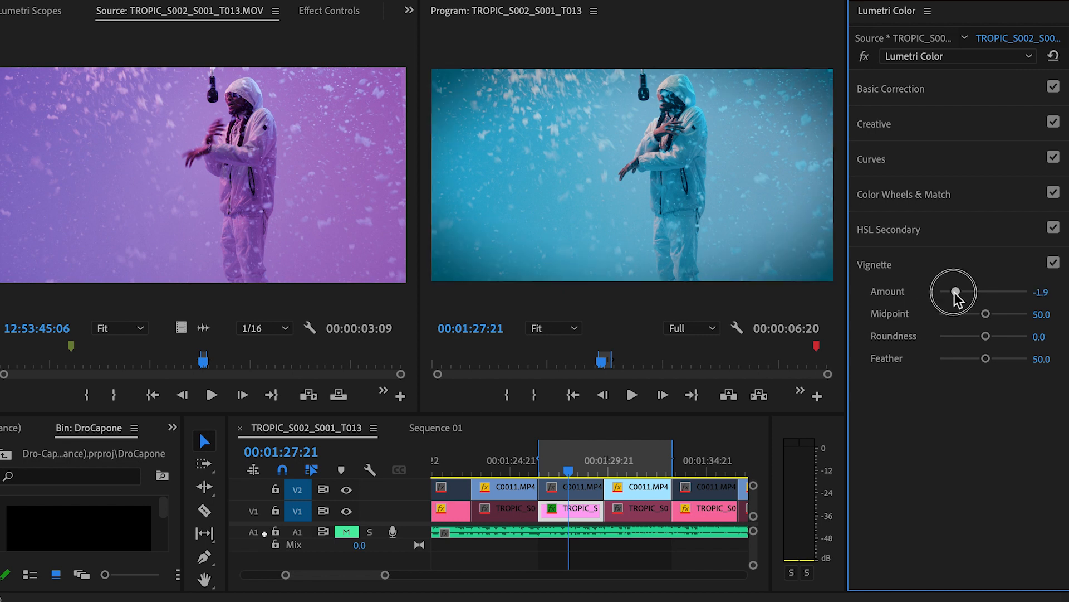
{"action": "left_click_drag", "start_coordinate": [955, 291], "coordinate": [950, 290]}
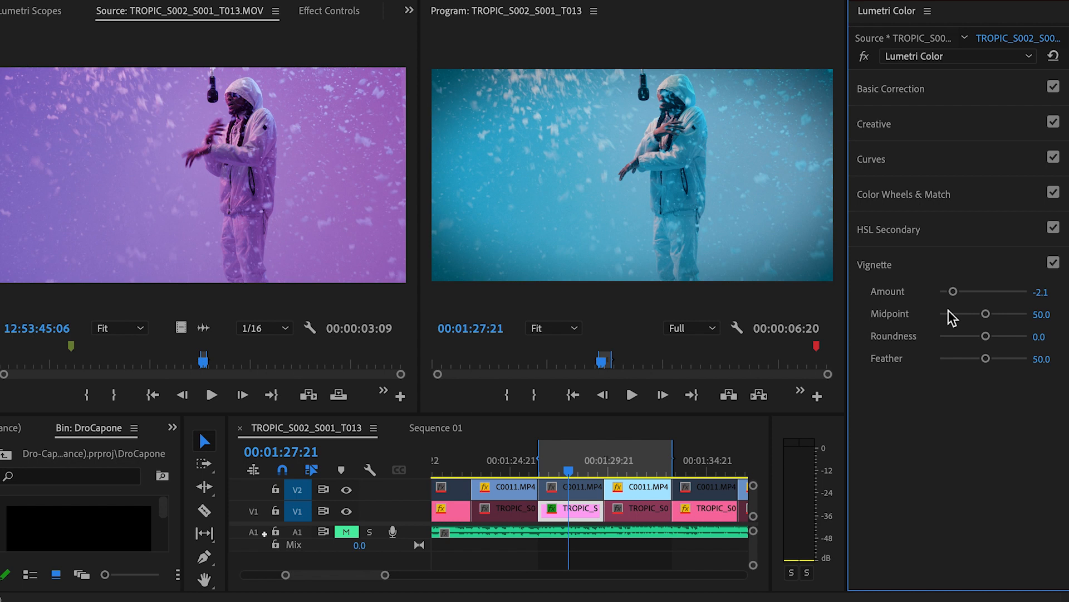
{"action": "left_click_drag", "start_coordinate": [985, 314], "coordinate": [1016, 314]}
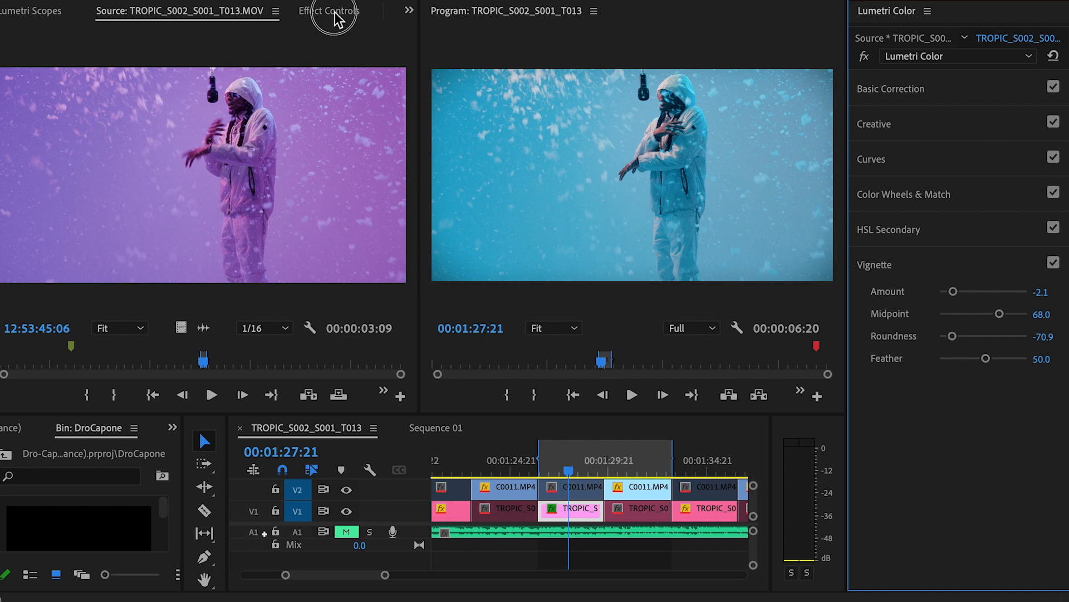
Copy the Lumetri Color effect from Effect Controls and select the C0011.MP4 clip on V2
{"action": "left_click", "coordinate": [328, 11]}
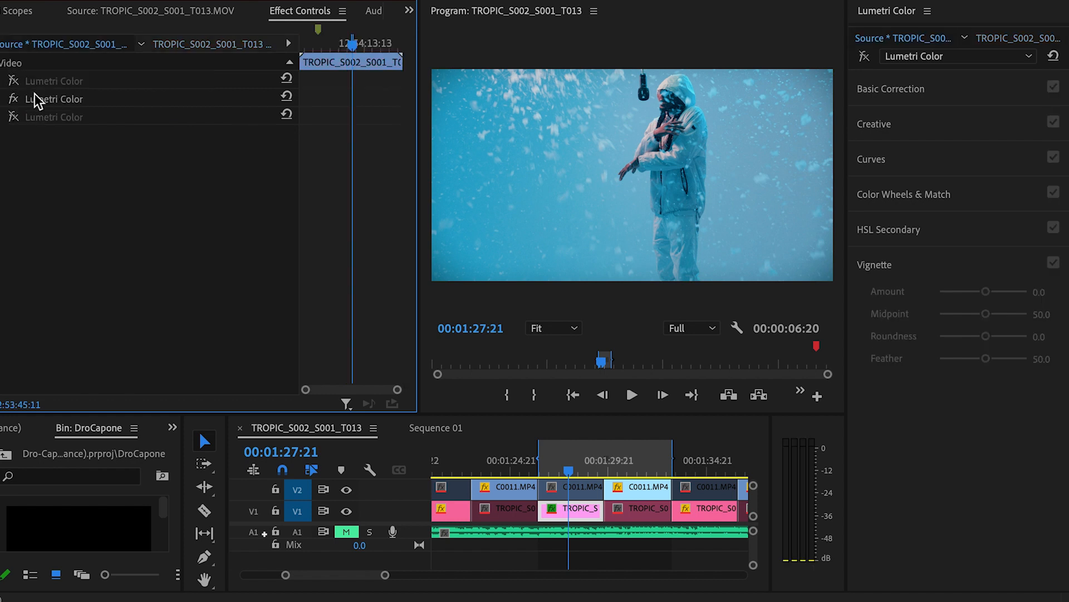
{"action": "left_click", "coordinate": [54, 98]}
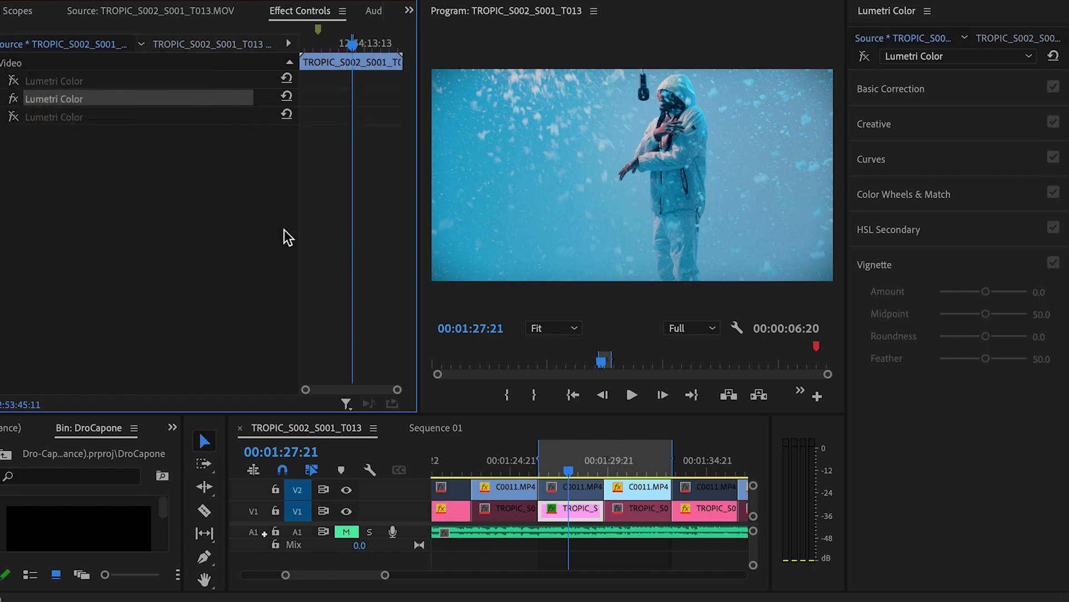
{"action": "mouse_move", "coordinate": [628, 467]}
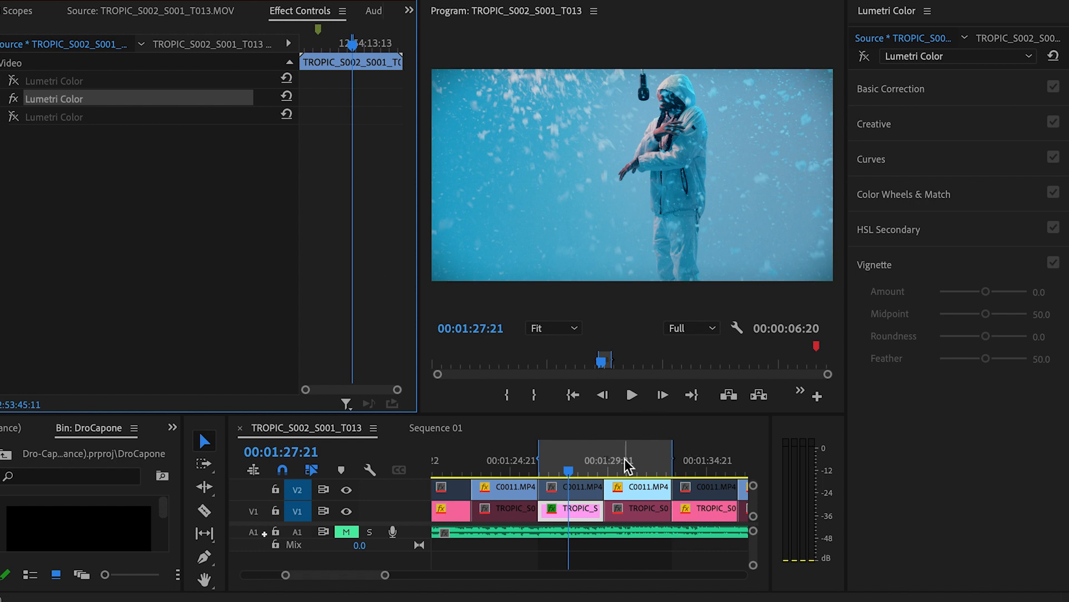
{"action": "left_click", "coordinate": [645, 487]}
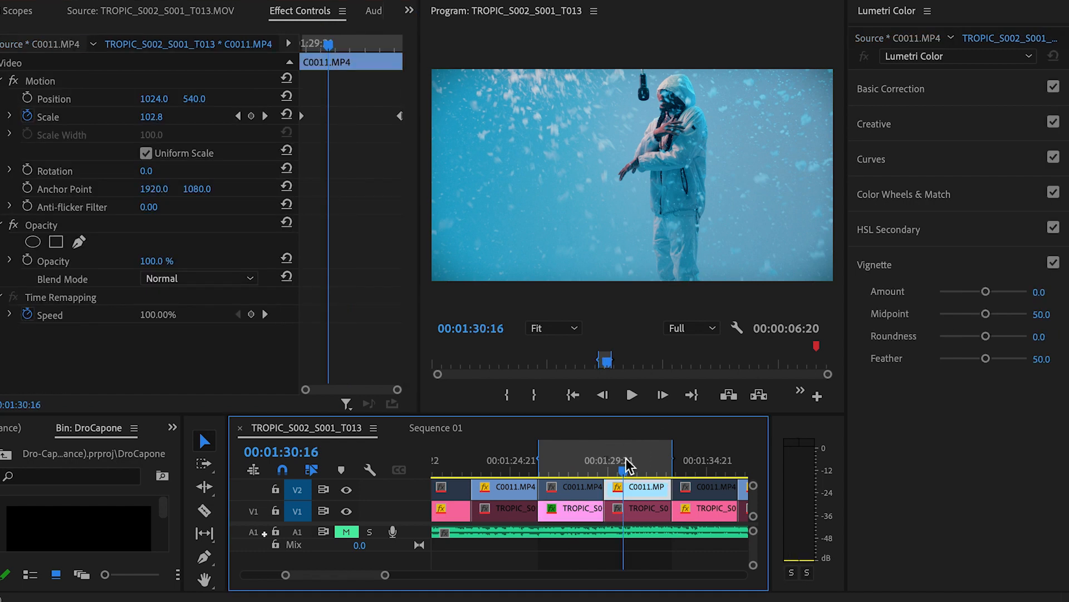
{"action": "mouse_move", "coordinate": [622, 476]}
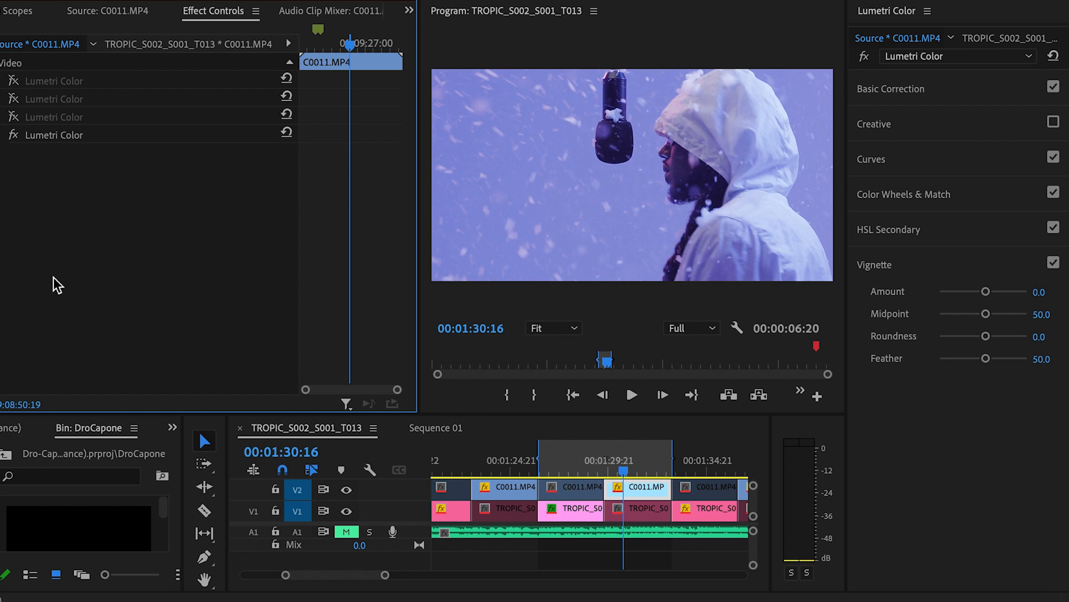
{"action": "mouse_move", "coordinate": [709, 145]}
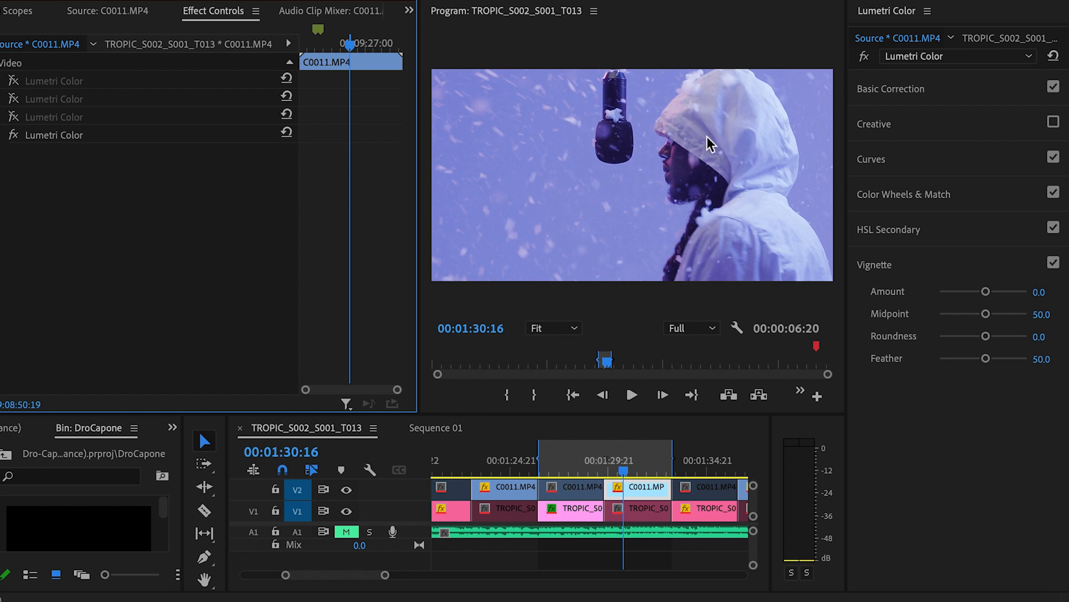
Toggle the C0011.MP4 close-up's cold blue Creative look off and on, ending enabled
{"action": "left_click", "coordinate": [1054, 123]}
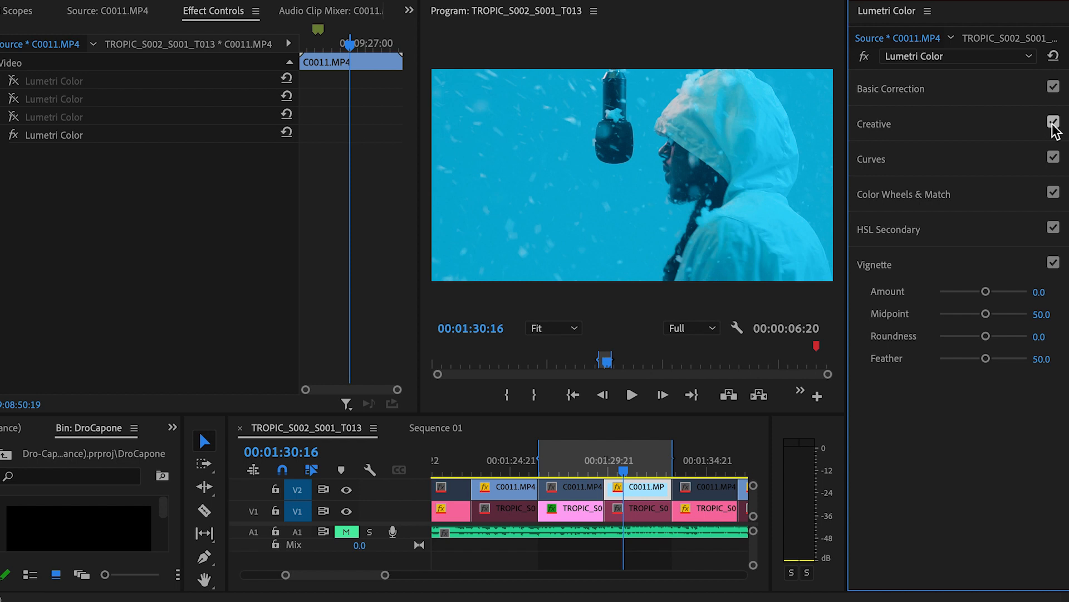
{"action": "left_click", "coordinate": [1054, 124]}
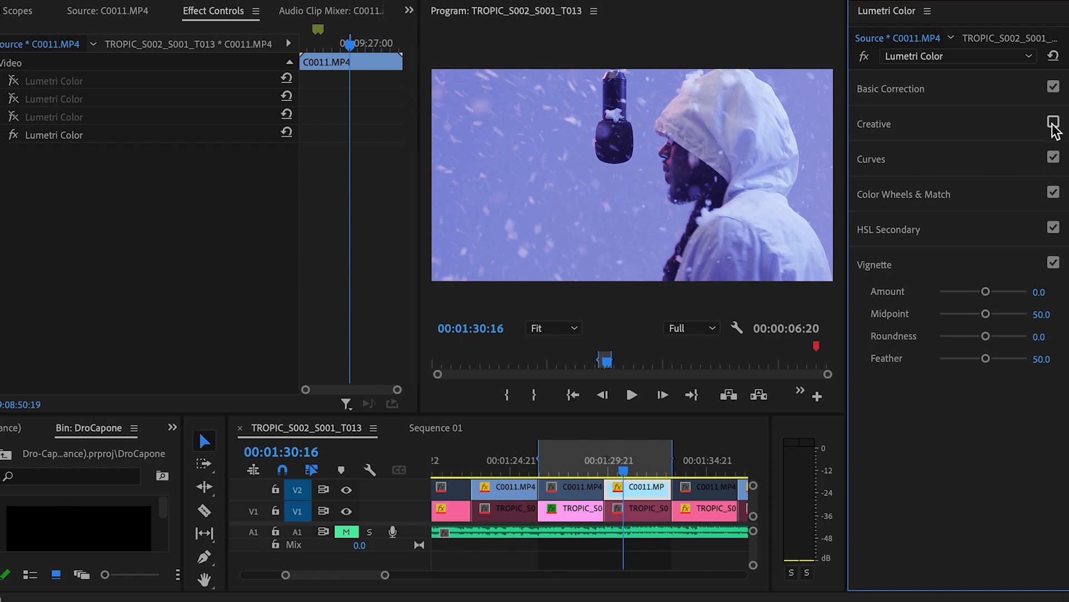
{"action": "left_click", "coordinate": [1054, 124]}
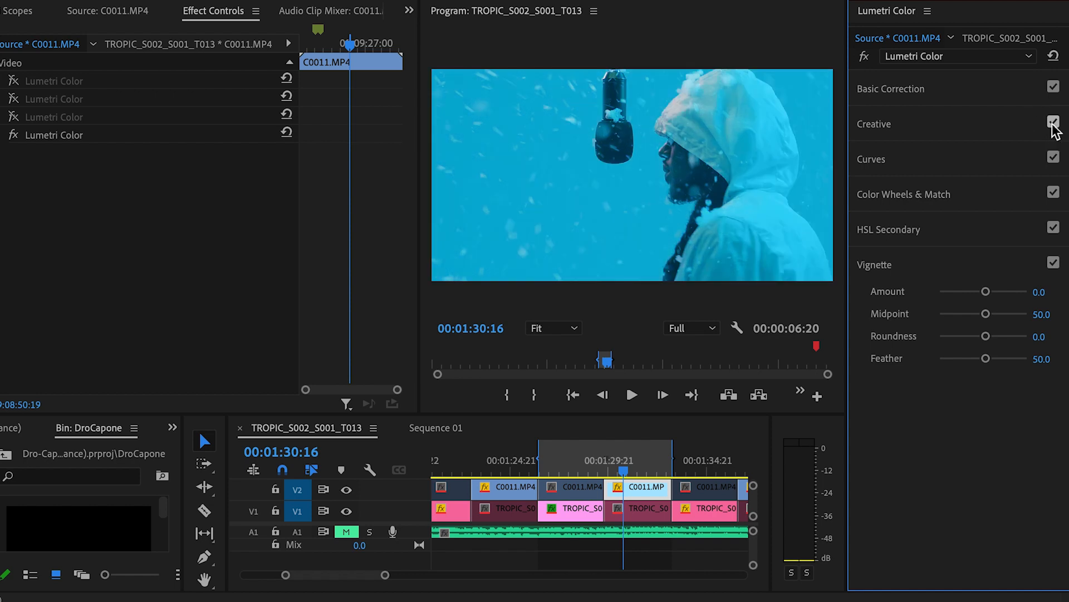